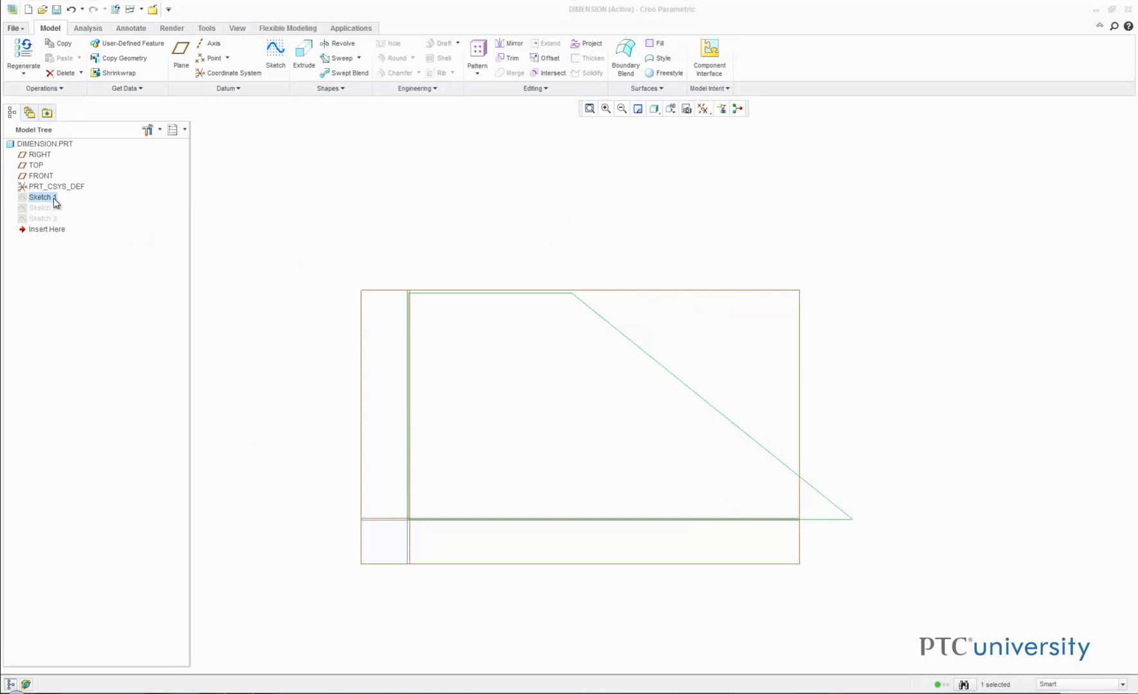
# Step: Reopen Sketch 1 from the Model Tree via Edit Definition
pyautogui.rightClick(39, 197)
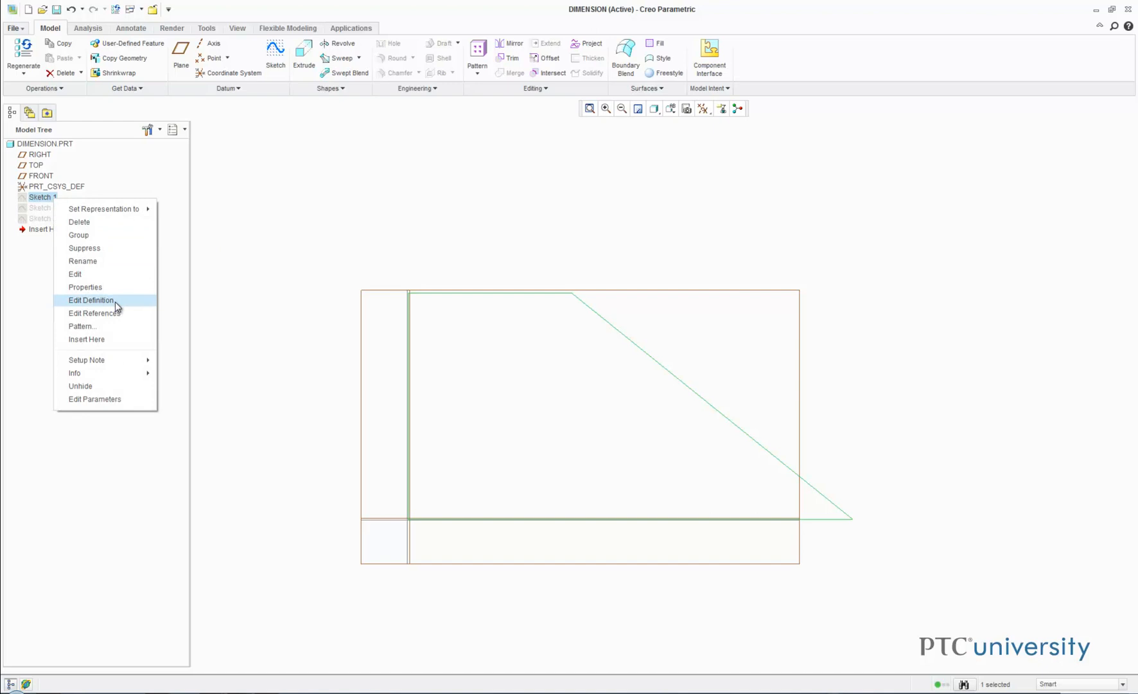
pyautogui.click(90, 300)
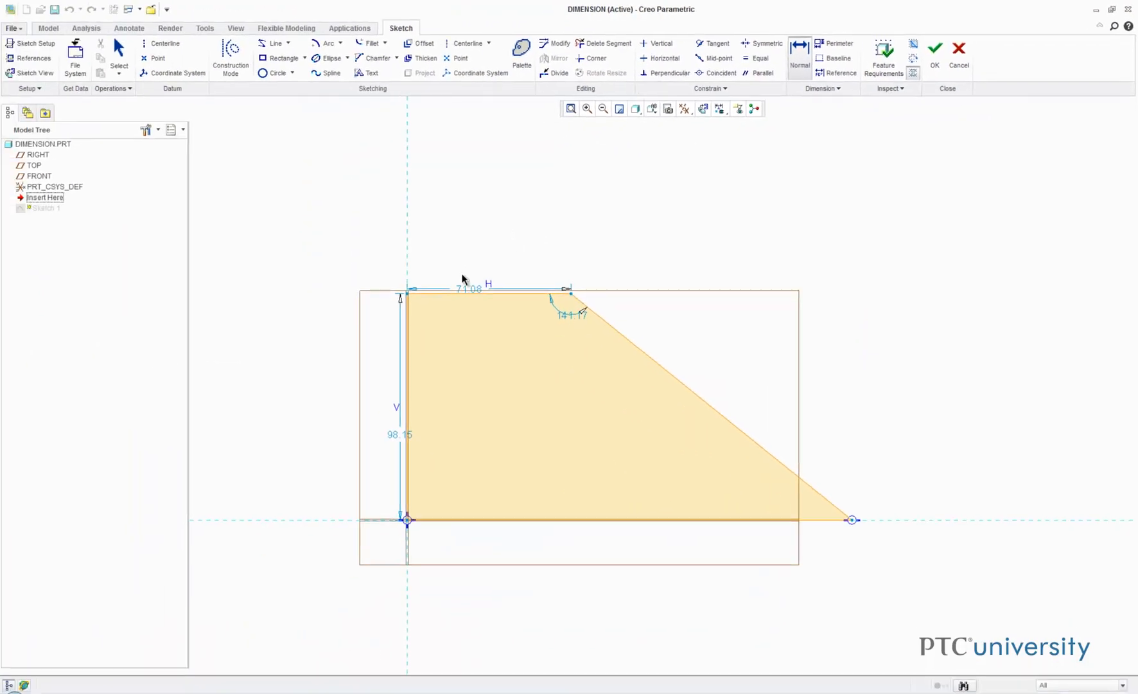
# Step: Make the trapezoid's top edge 75 and add a 160 distance across the slanted edge
pyautogui.doubleClick(469, 289)
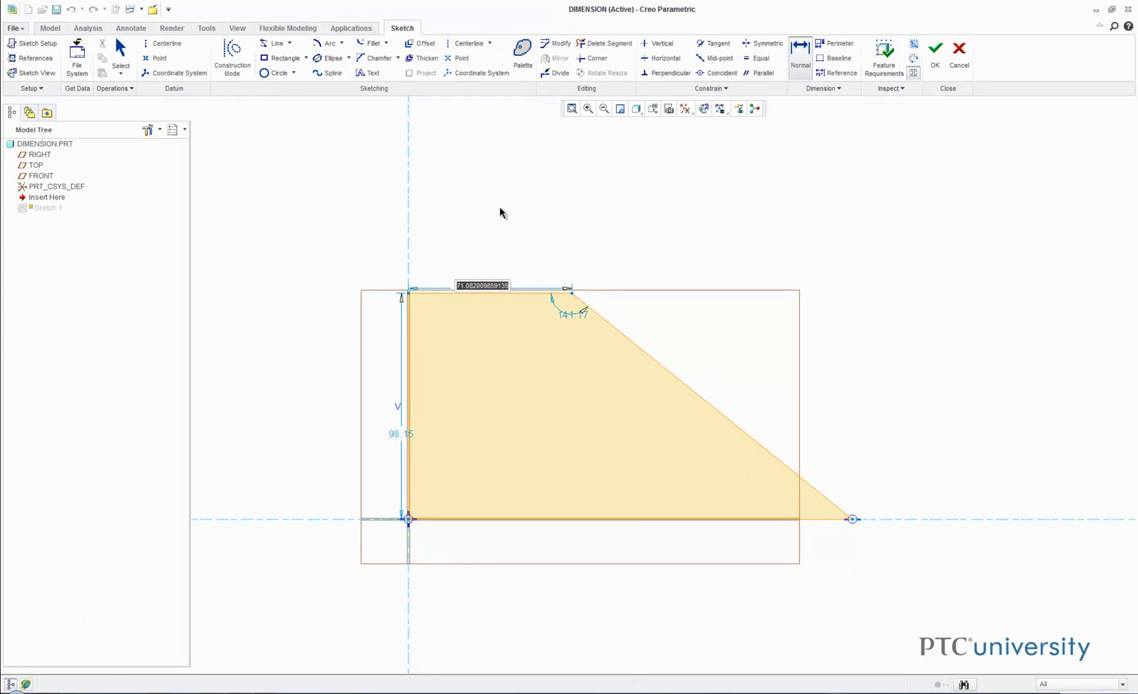
pyautogui.write('75.00')
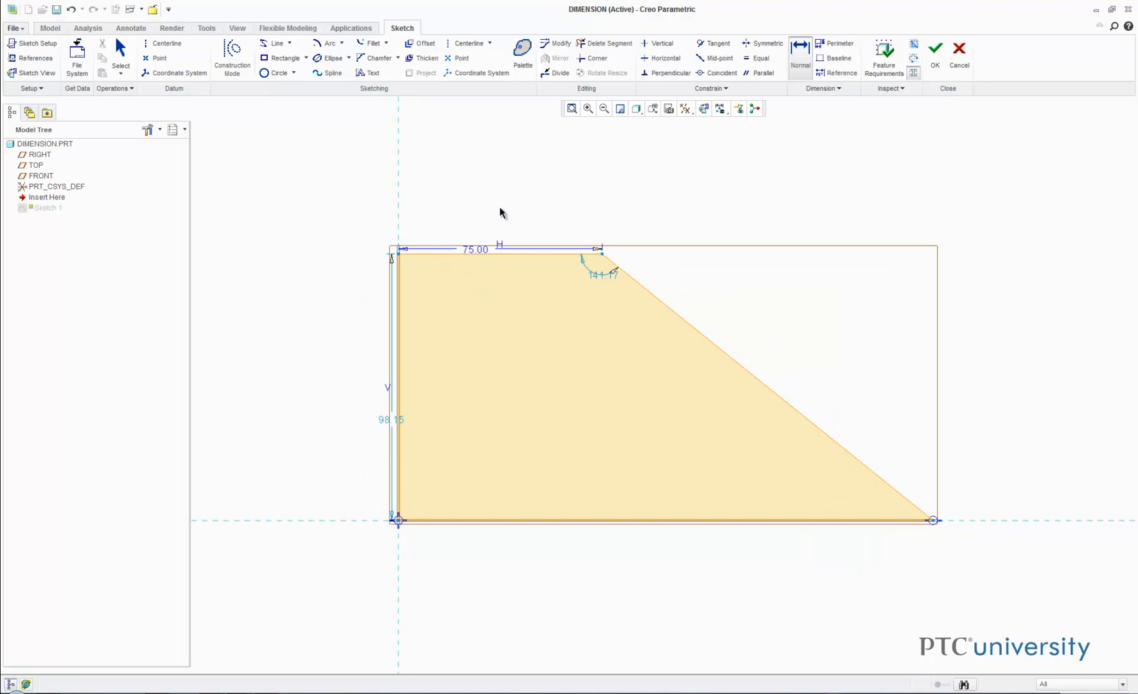
pyautogui.moveTo(734, 365)
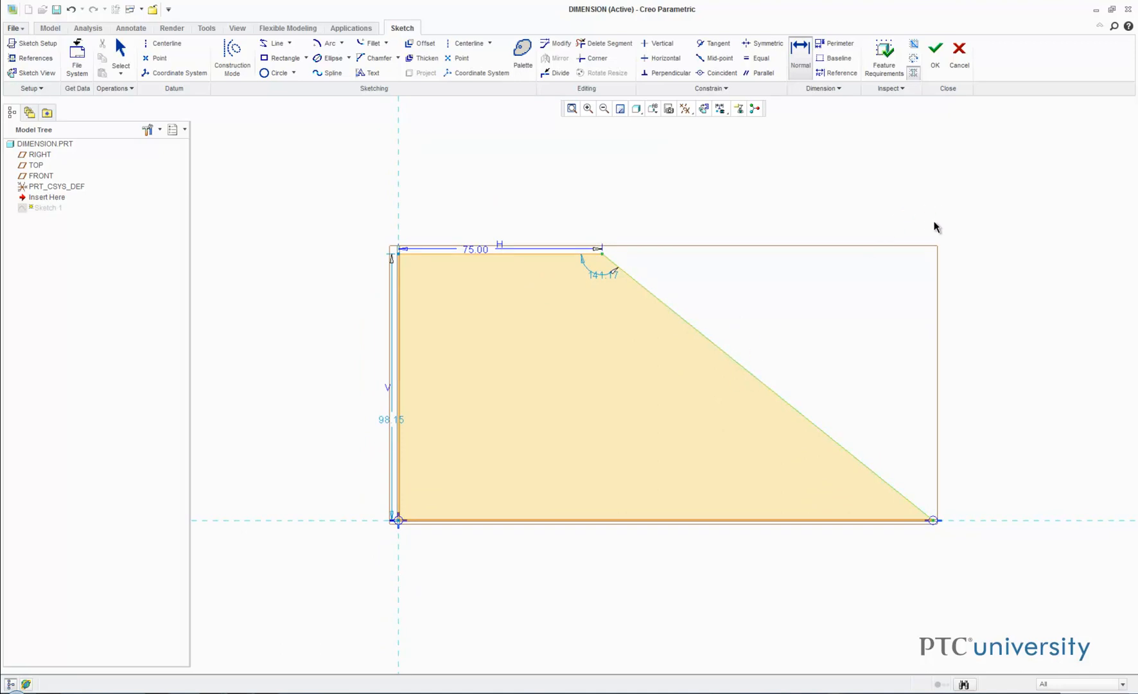
pyautogui.moveTo(854, 285)
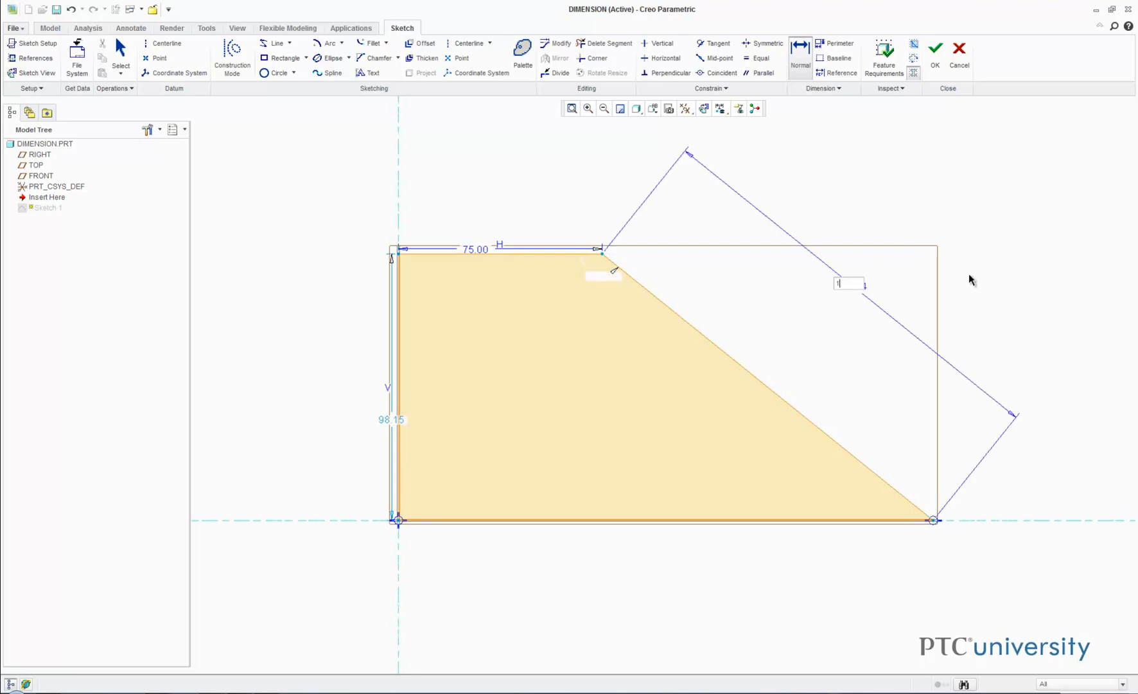
pyautogui.write('160.00')
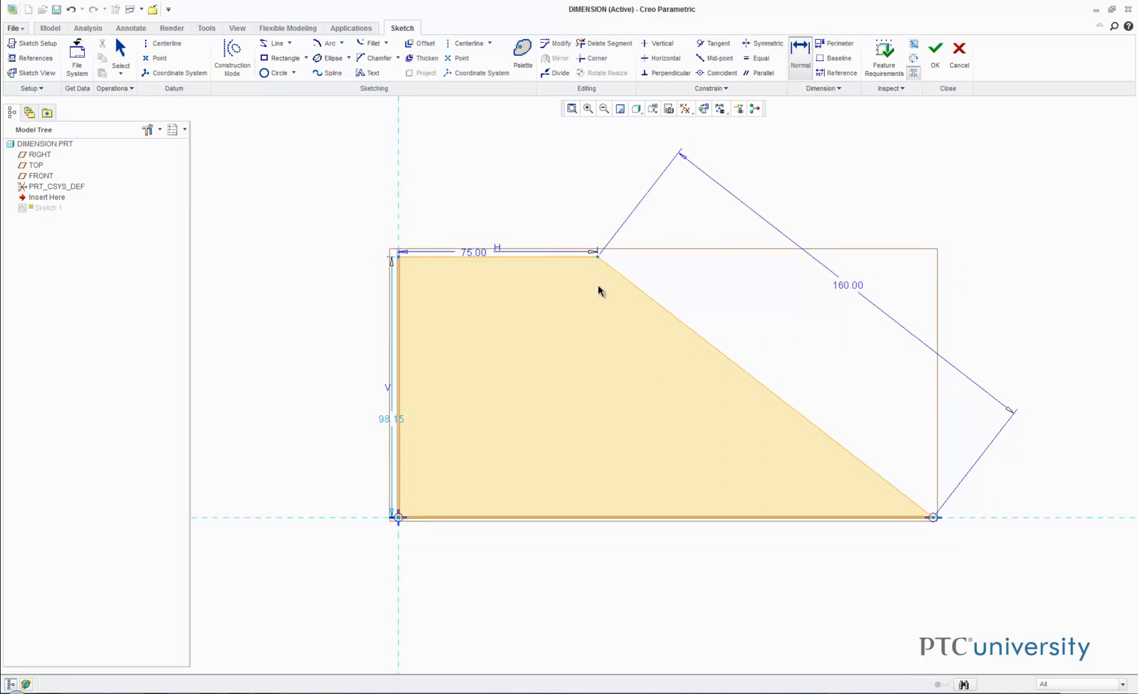
pyautogui.moveTo(711, 465)
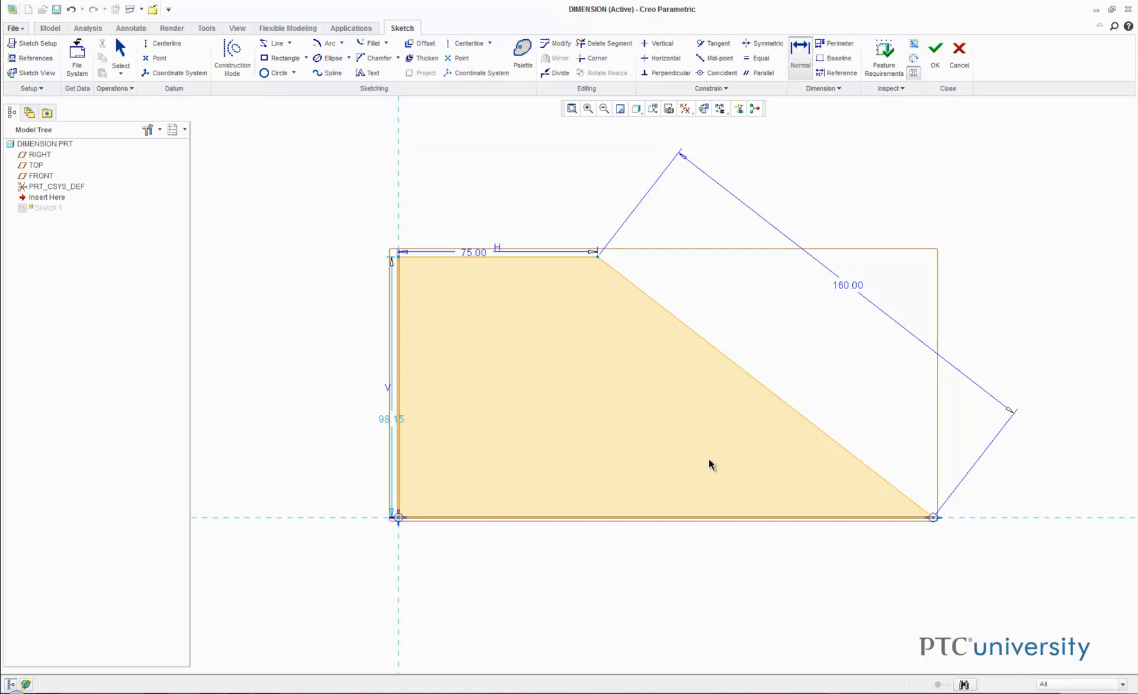
pyautogui.moveTo(401, 441)
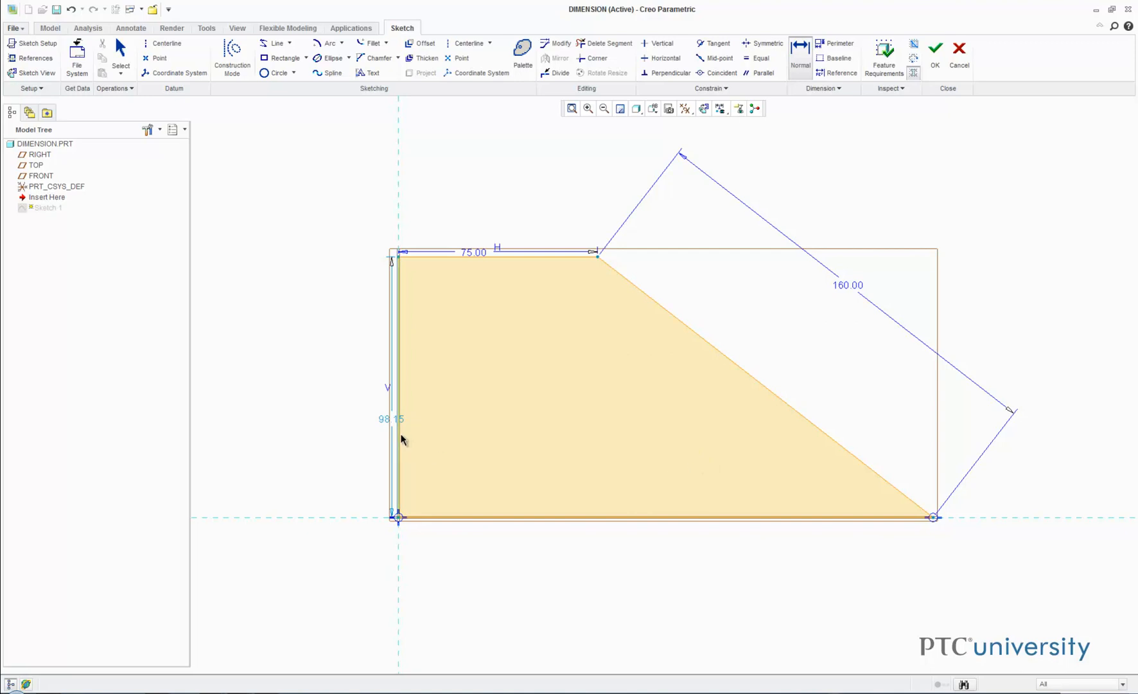
# Step: Edit the trapezoid height dimension and enter 100
pyautogui.doubleClick(390, 419)
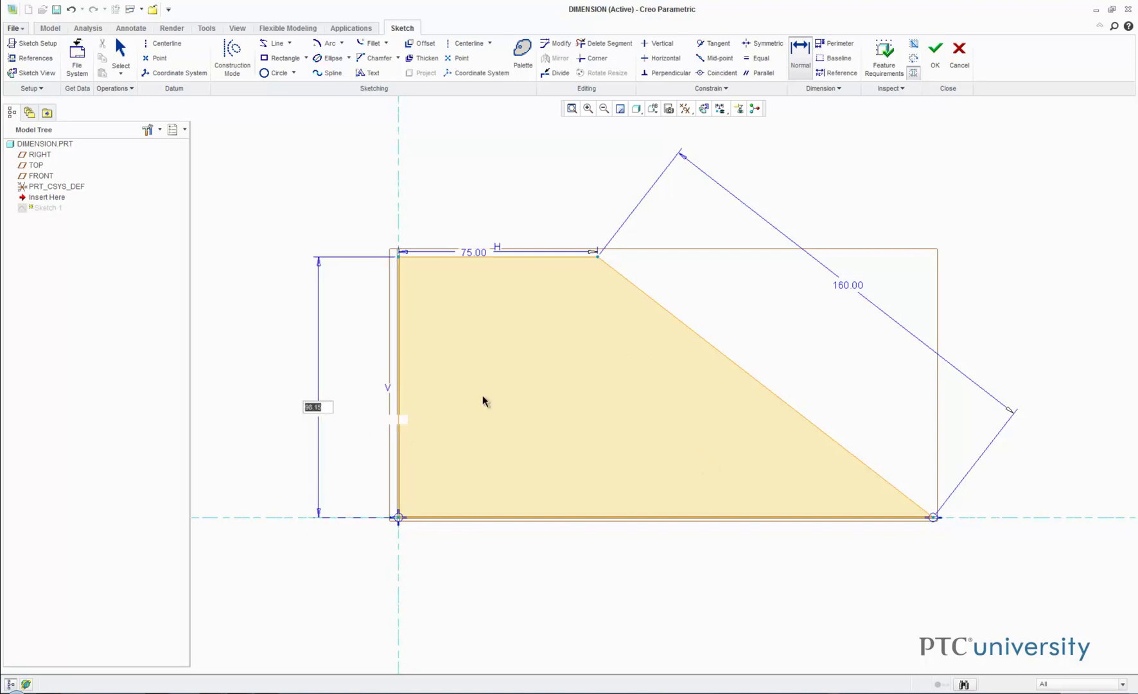
pyautogui.moveTo(702, 420)
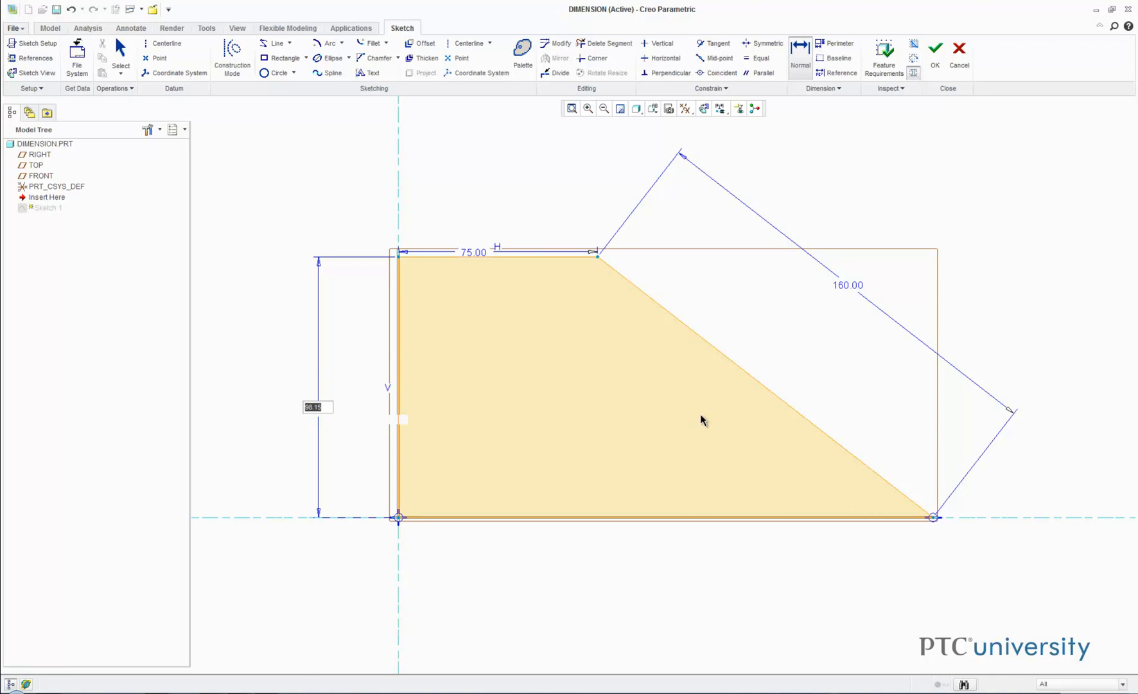
pyautogui.write('1')
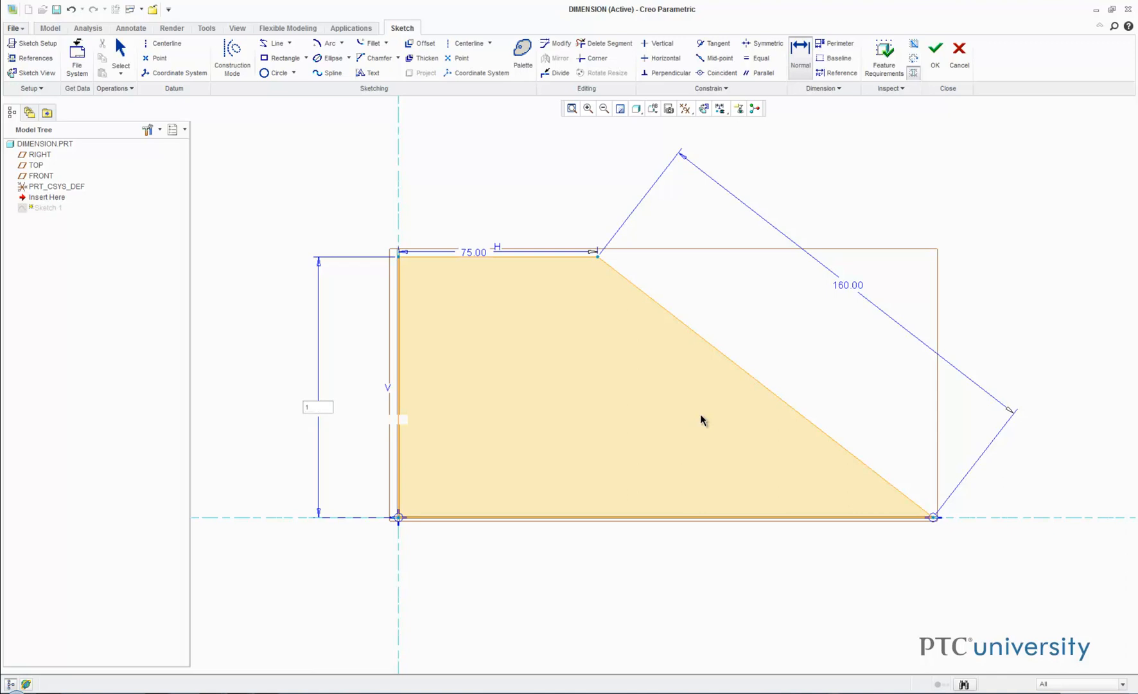
pyautogui.write('100')
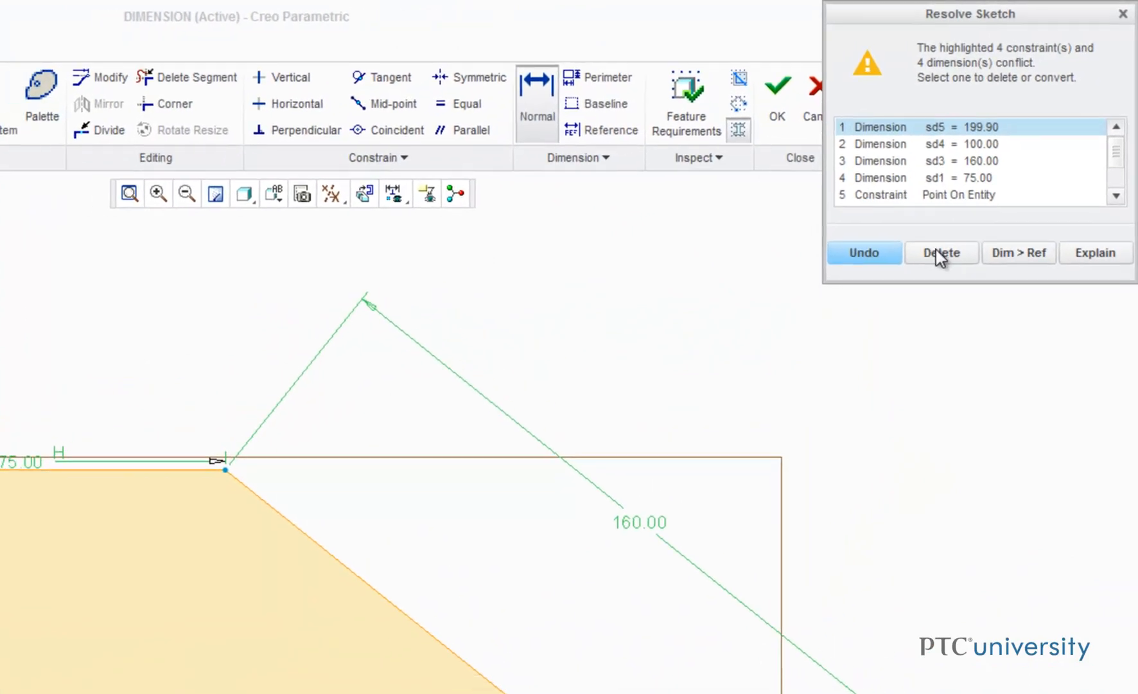
# Step: Delete the conflicting dimension in Resolve Sketch and accept Sketch 1 with height 100
pyautogui.click(941, 253)
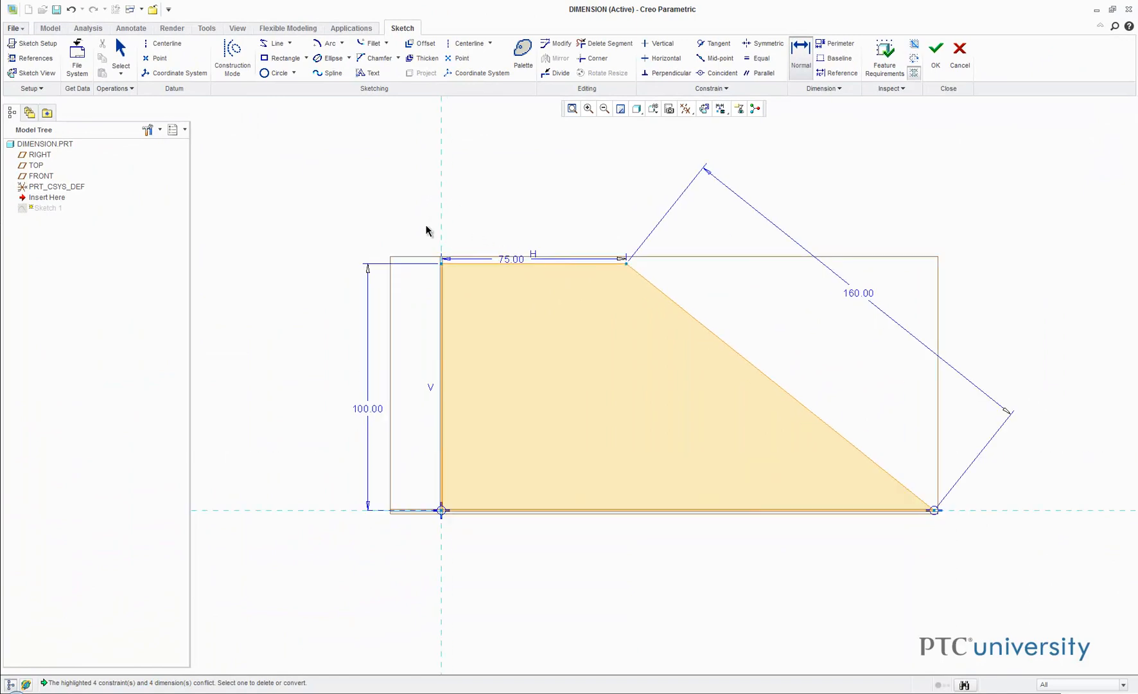
pyautogui.click(935, 48)
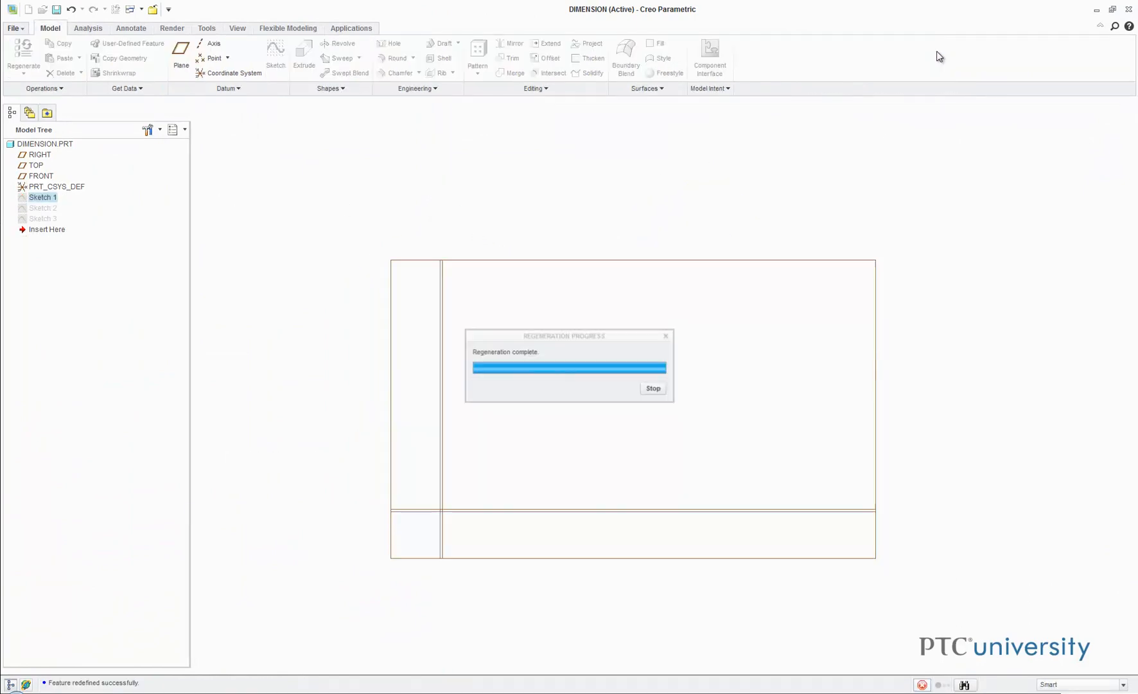
# Step: Reopen Sketch 2 from the Model Tree via Edit Definition
pyautogui.click(42, 208)
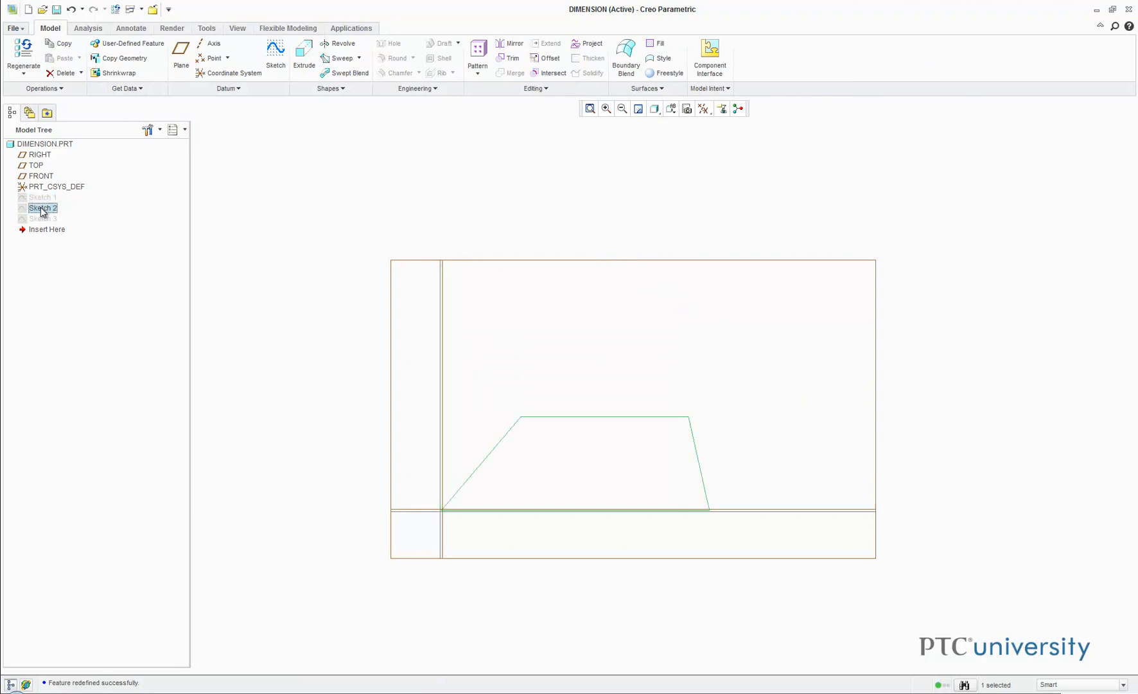
pyautogui.rightClick(42, 208)
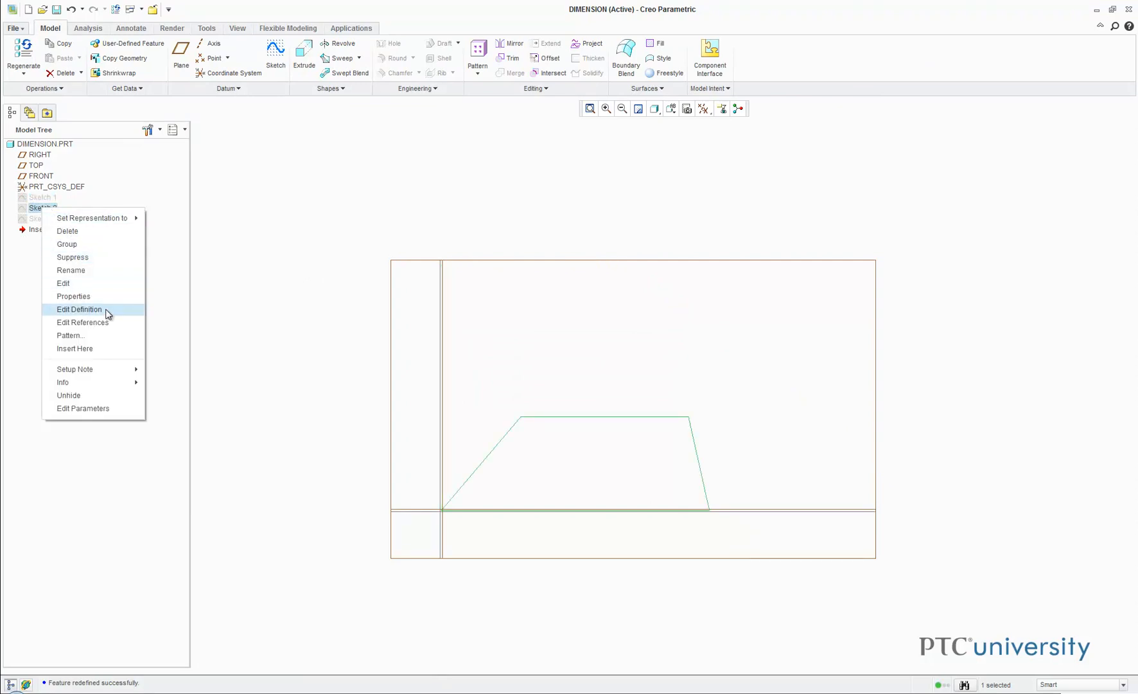
pyautogui.click(78, 309)
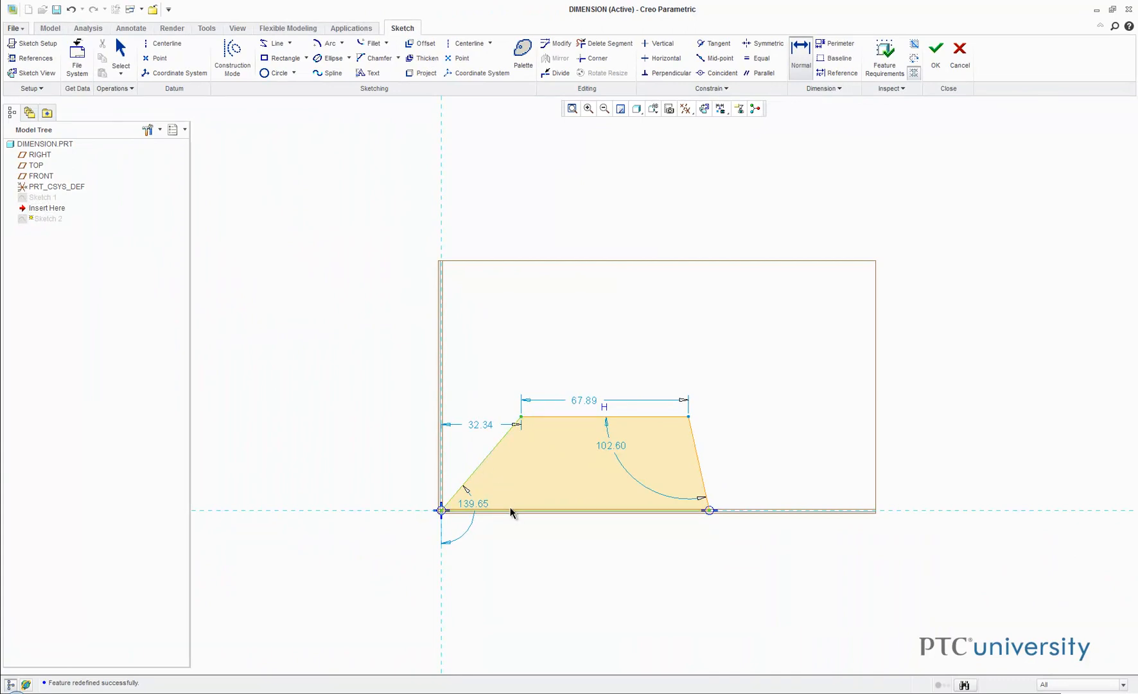
pyautogui.moveTo(506, 498)
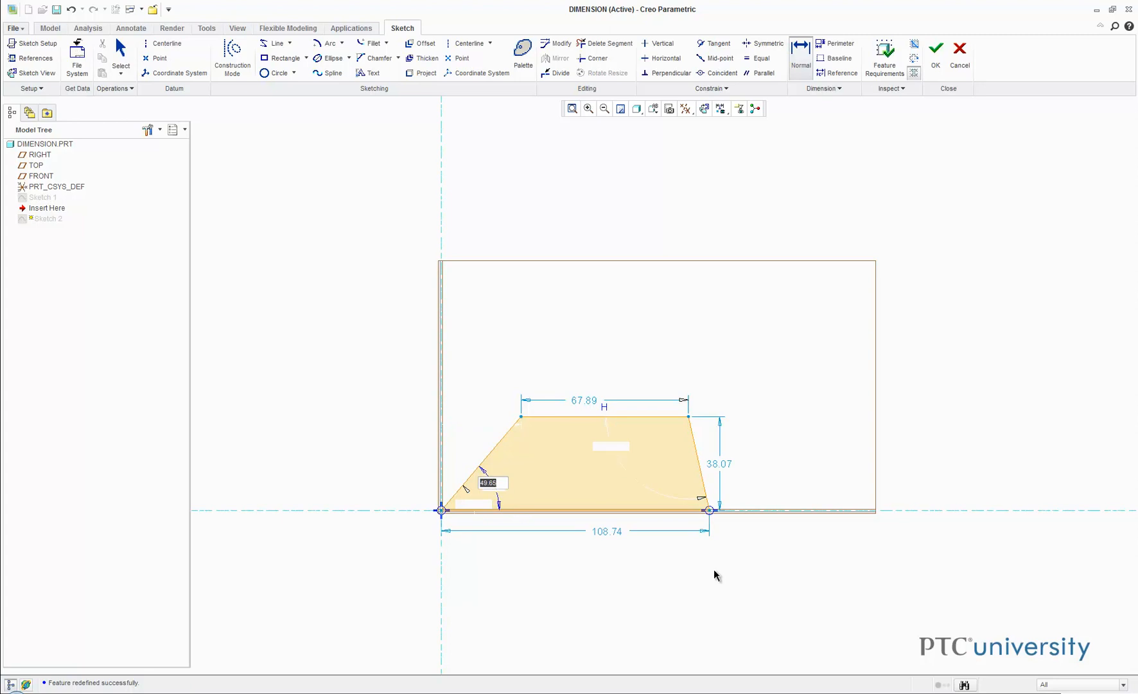
pyautogui.moveTo(712, 564)
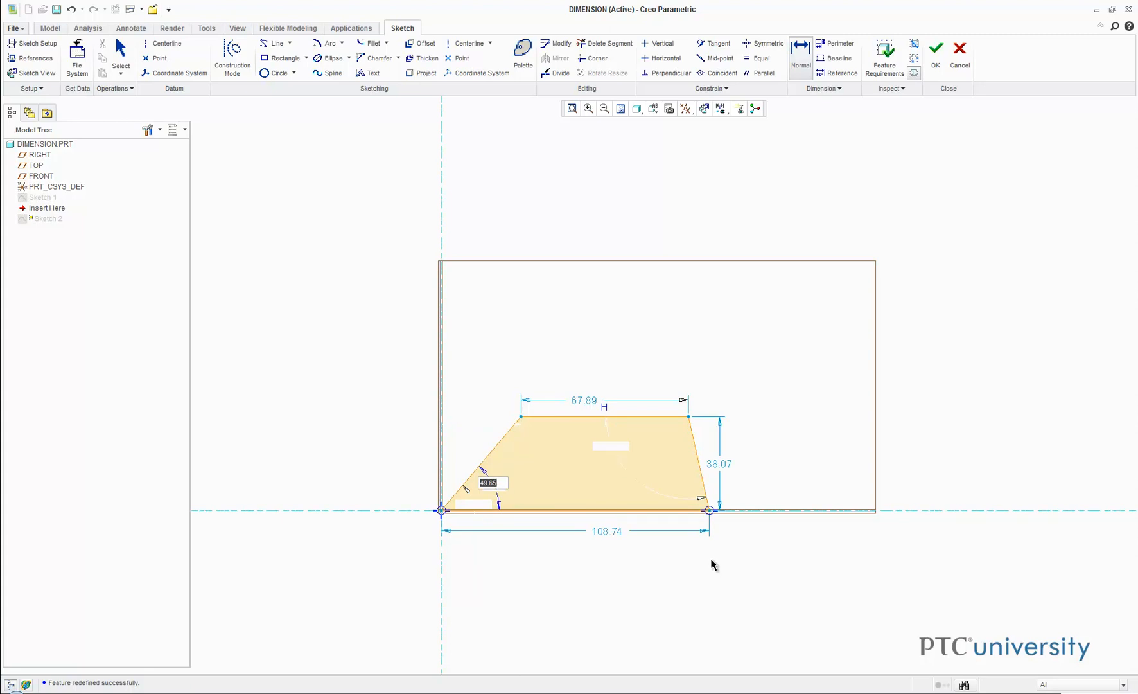
# Step: Set base angles 50° and 75°, parallel-side distance 40, and accept Sketch 2
pyautogui.write('50.00')
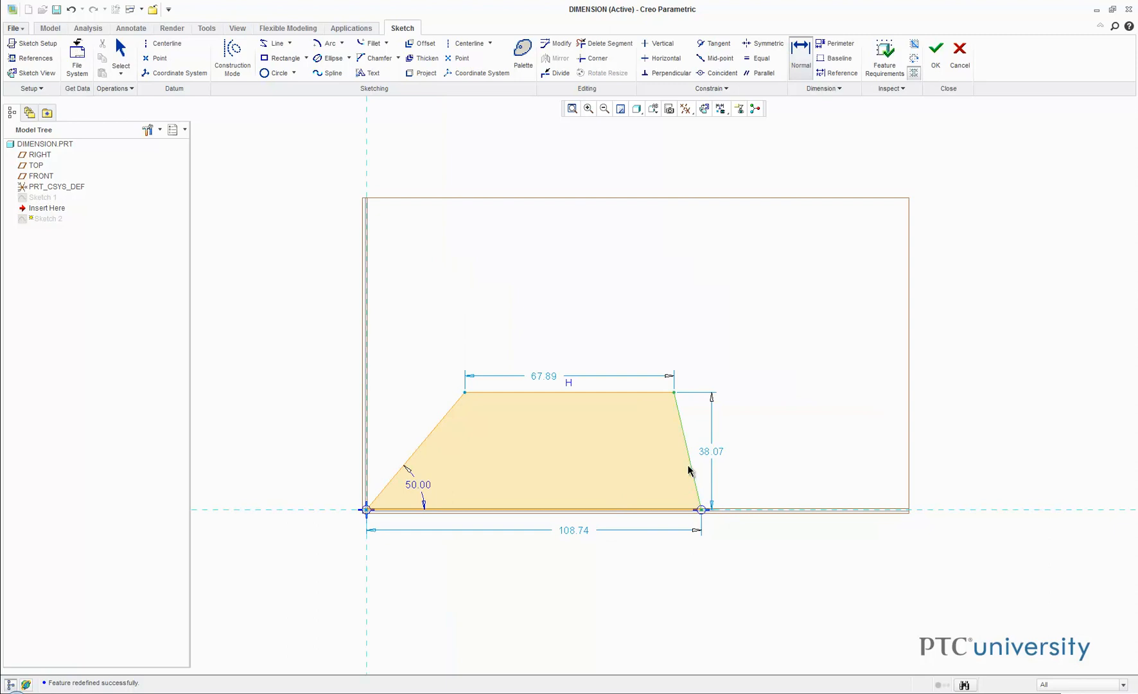
pyautogui.moveTo(661, 484)
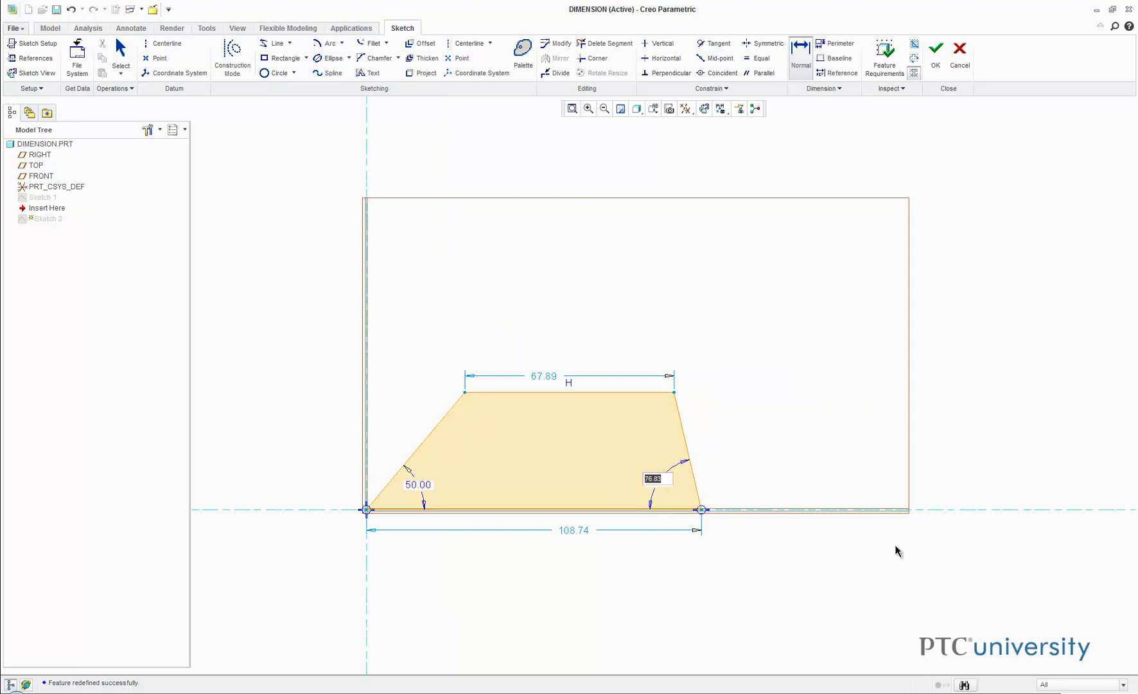
pyautogui.write('75.00')
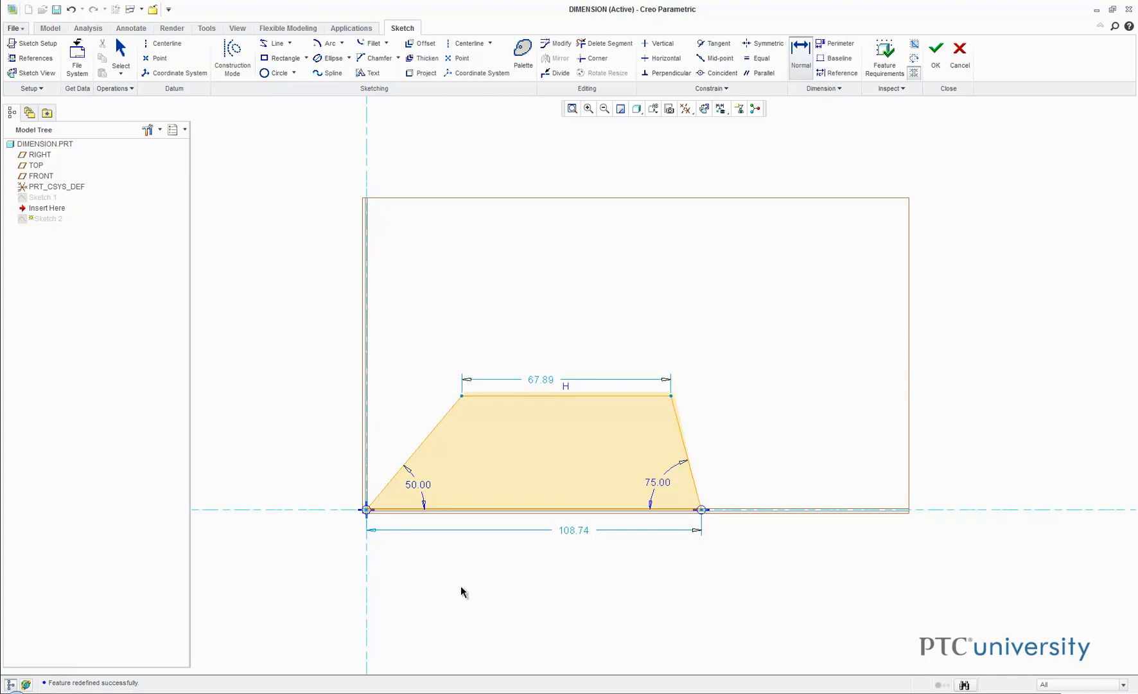
pyautogui.moveTo(509, 569)
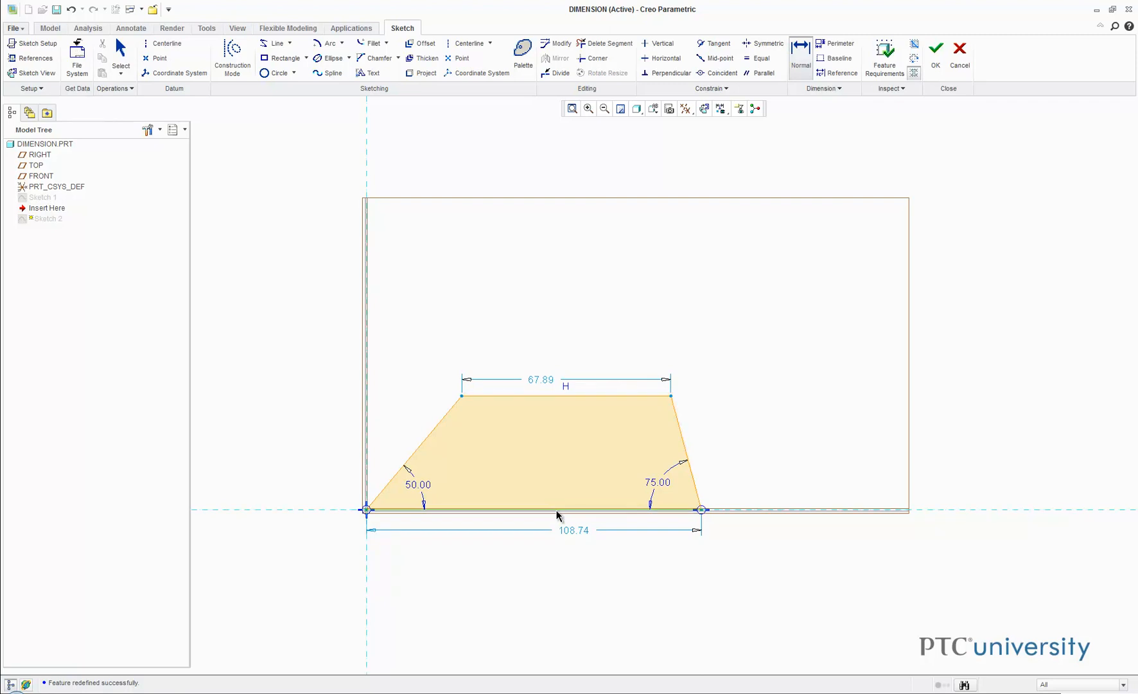
pyautogui.moveTo(574, 404)
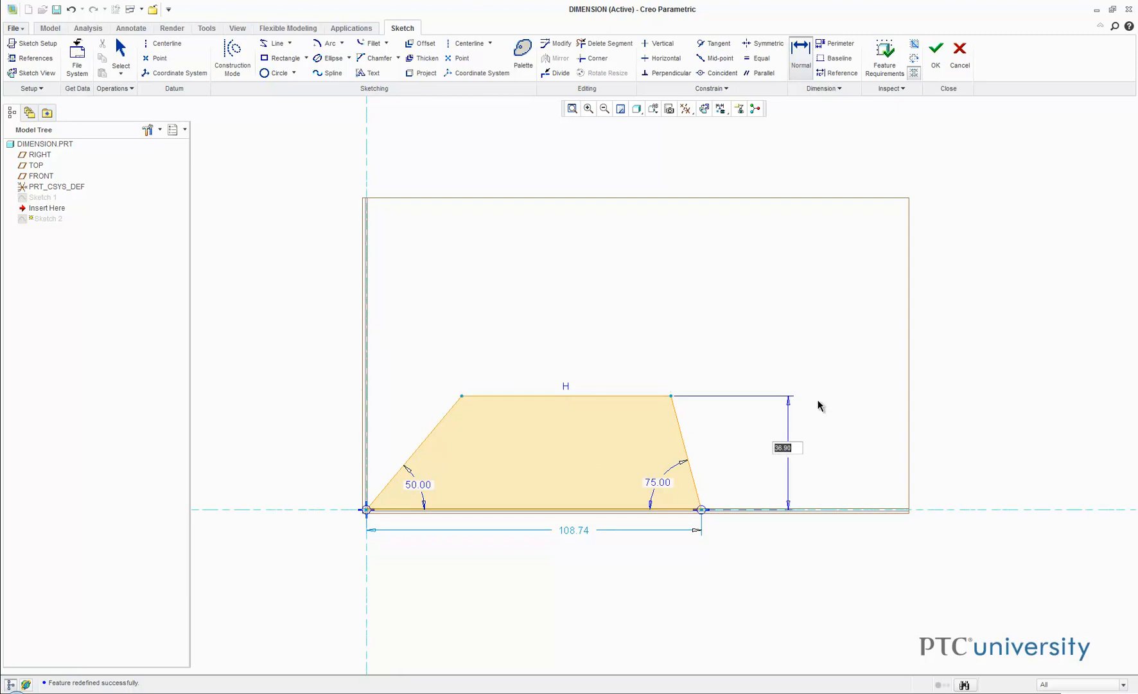
pyautogui.write('40.00')
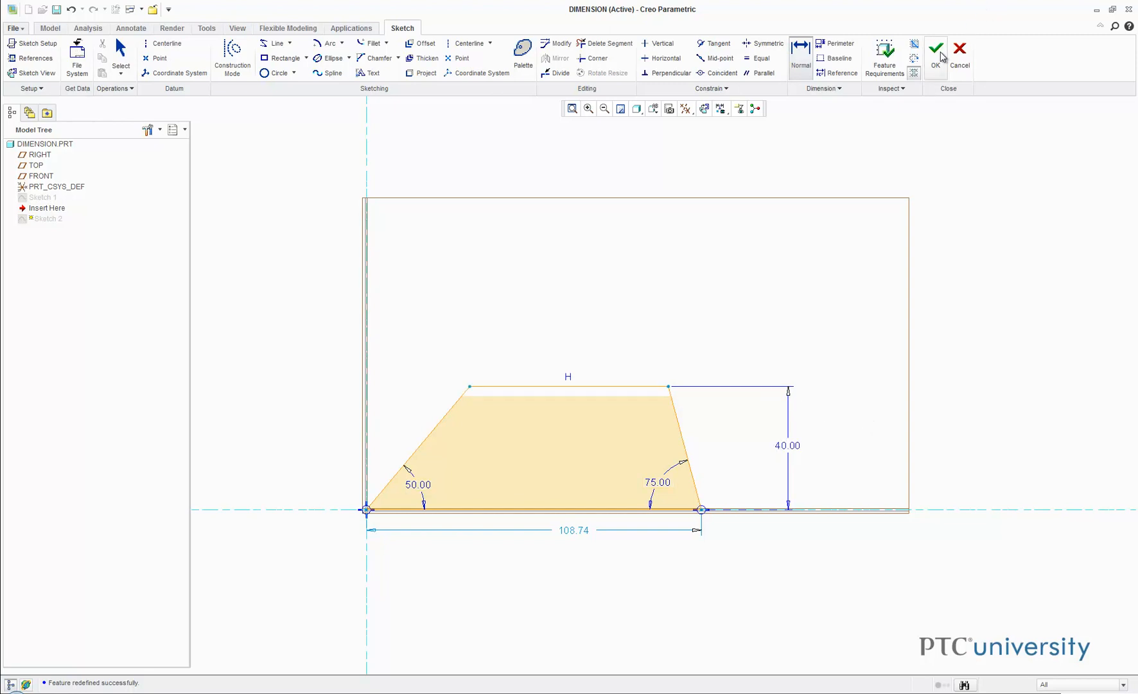
pyautogui.click(936, 47)
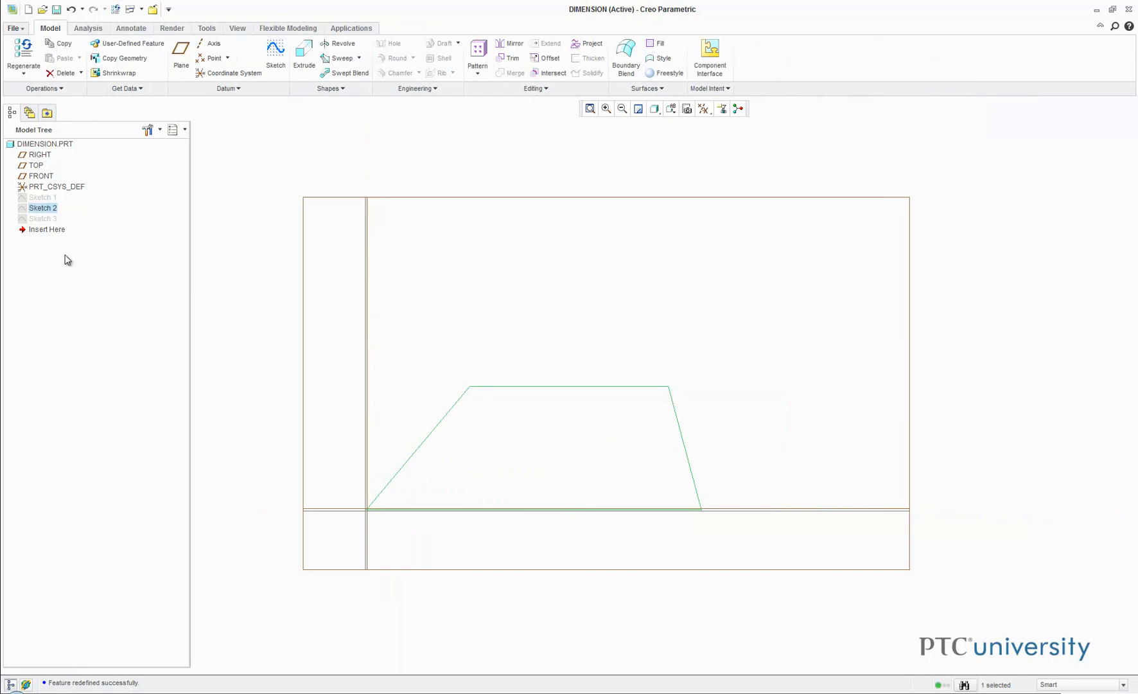
# Step: Bring up the Model Tree actions for Sketch 3
pyautogui.rightClick(42, 219)
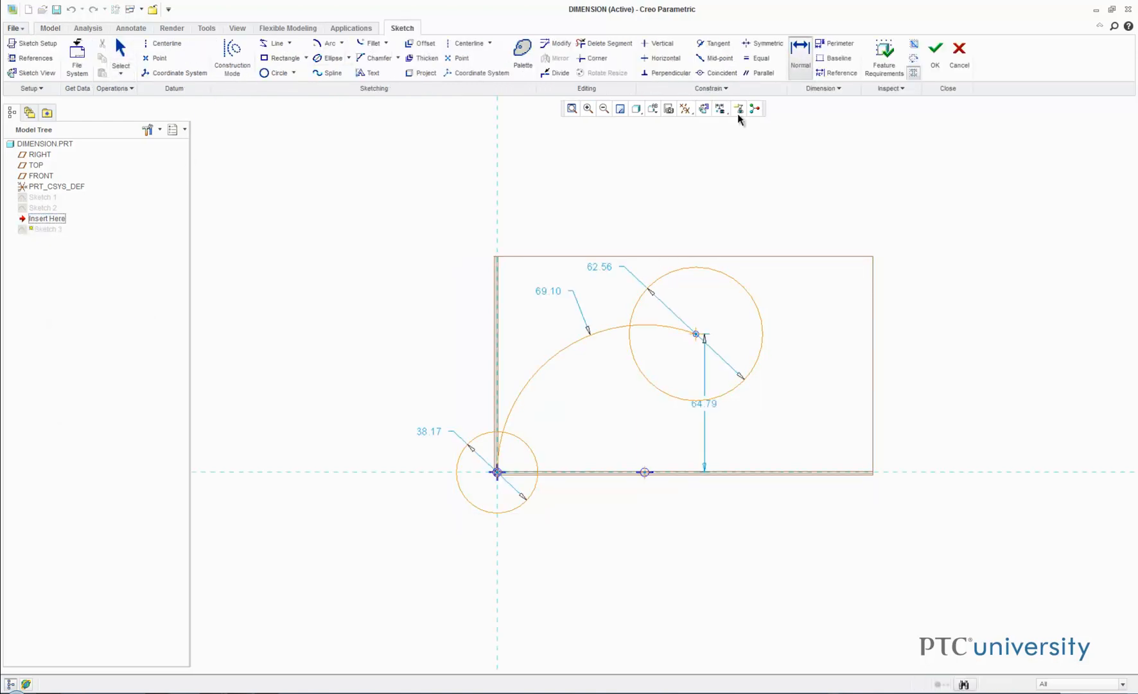
# Step: Set the small circle's size dimension to 40
pyautogui.doubleClick(429, 431)
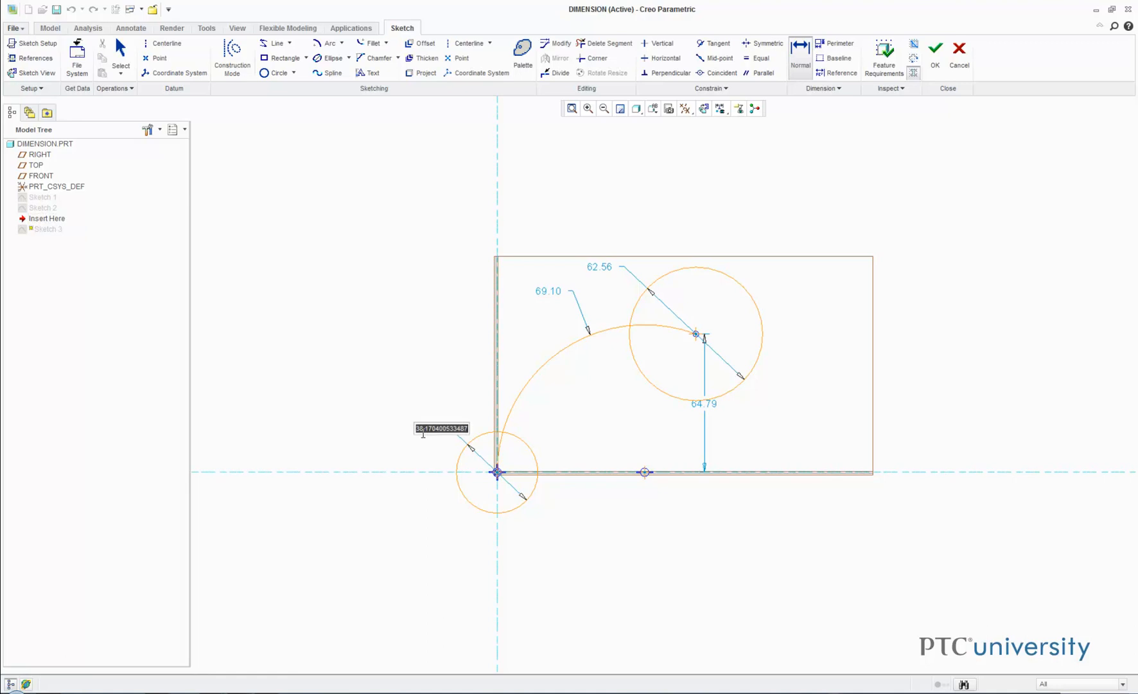
pyautogui.write('40.00')
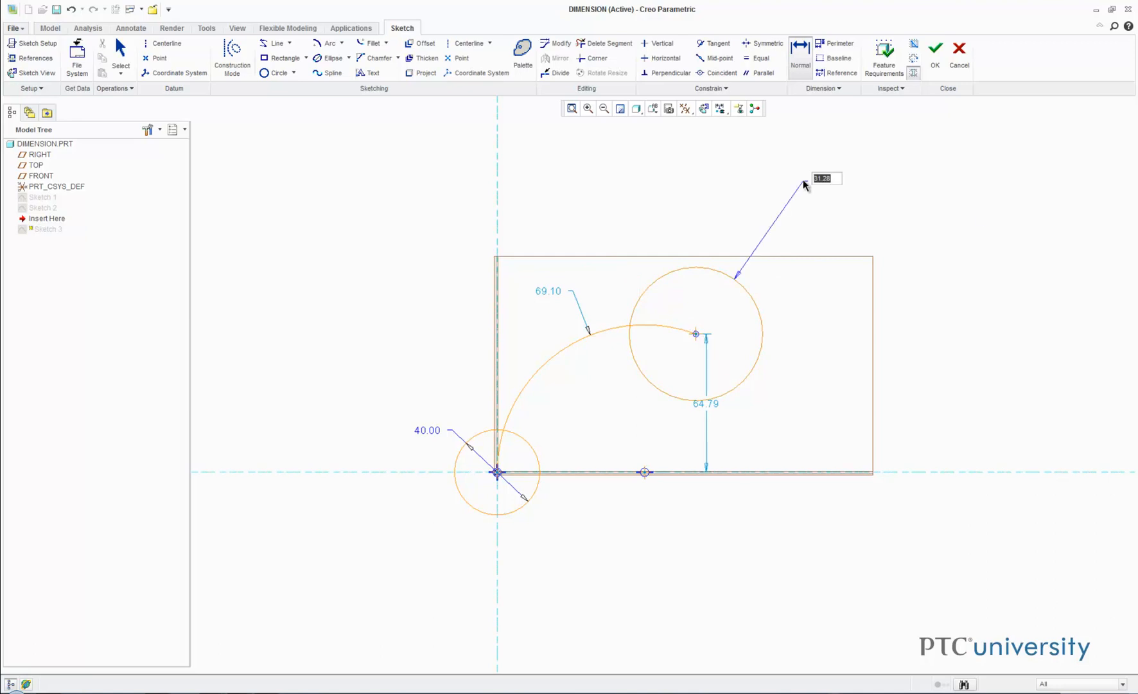
pyautogui.moveTo(1007, 328)
pyautogui.write('30')
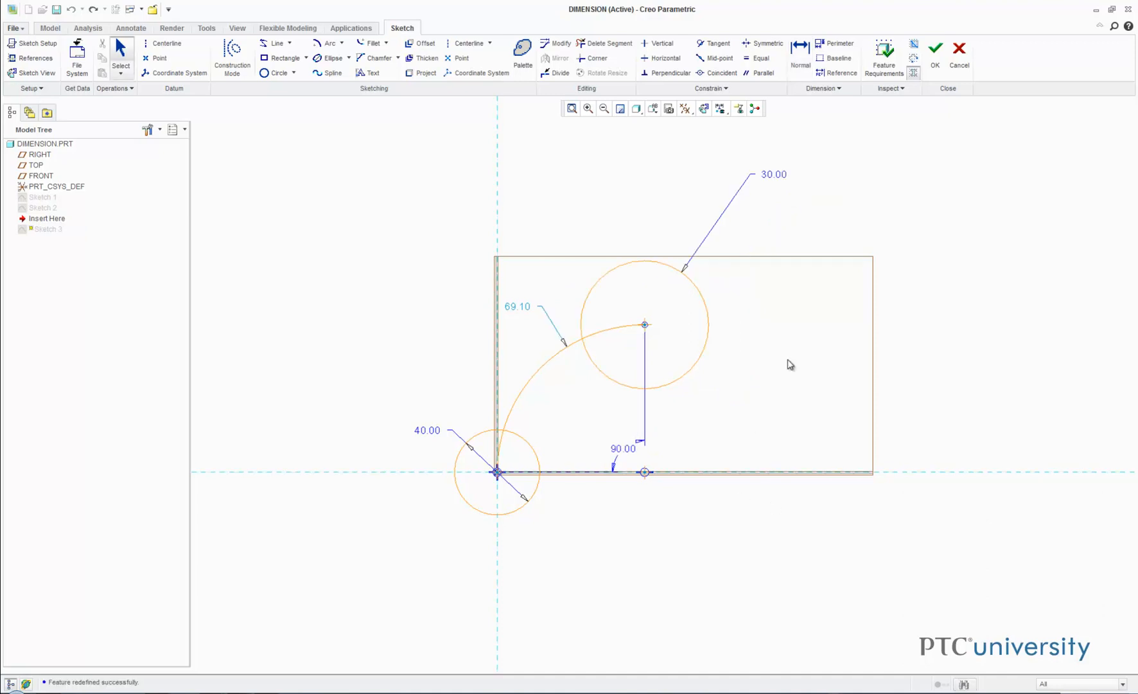
# Step: Convert the 90° arc angle to an arc length and show the large circle as a 60 diameter
pyautogui.rightClick(636, 452)
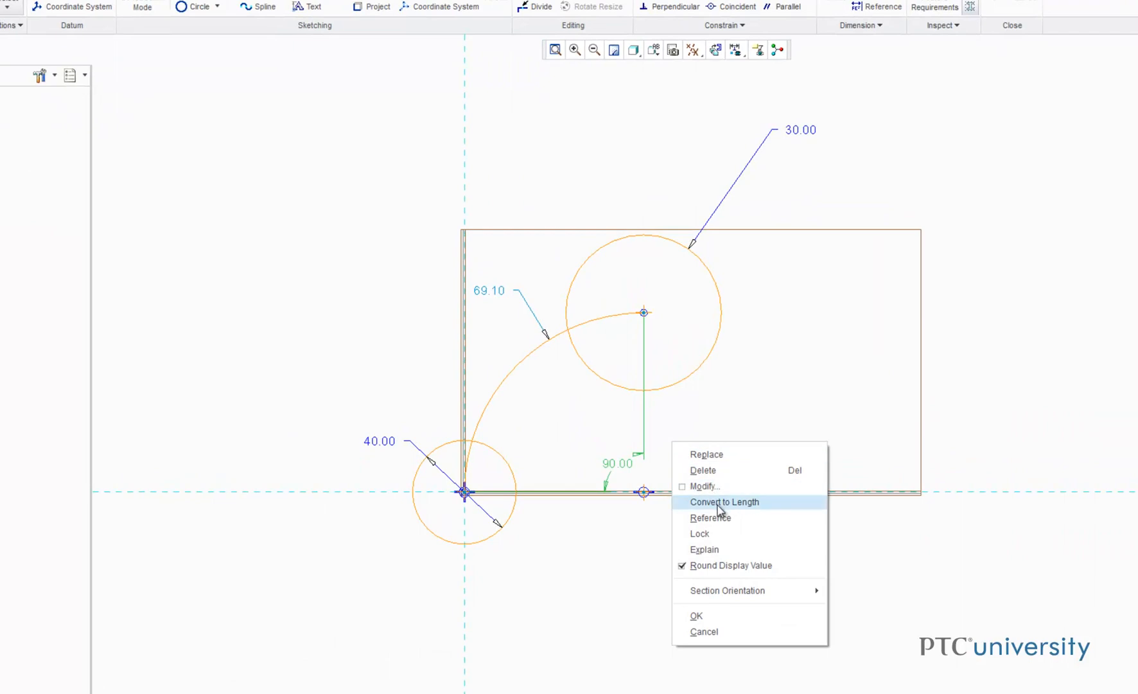
pyautogui.click(724, 501)
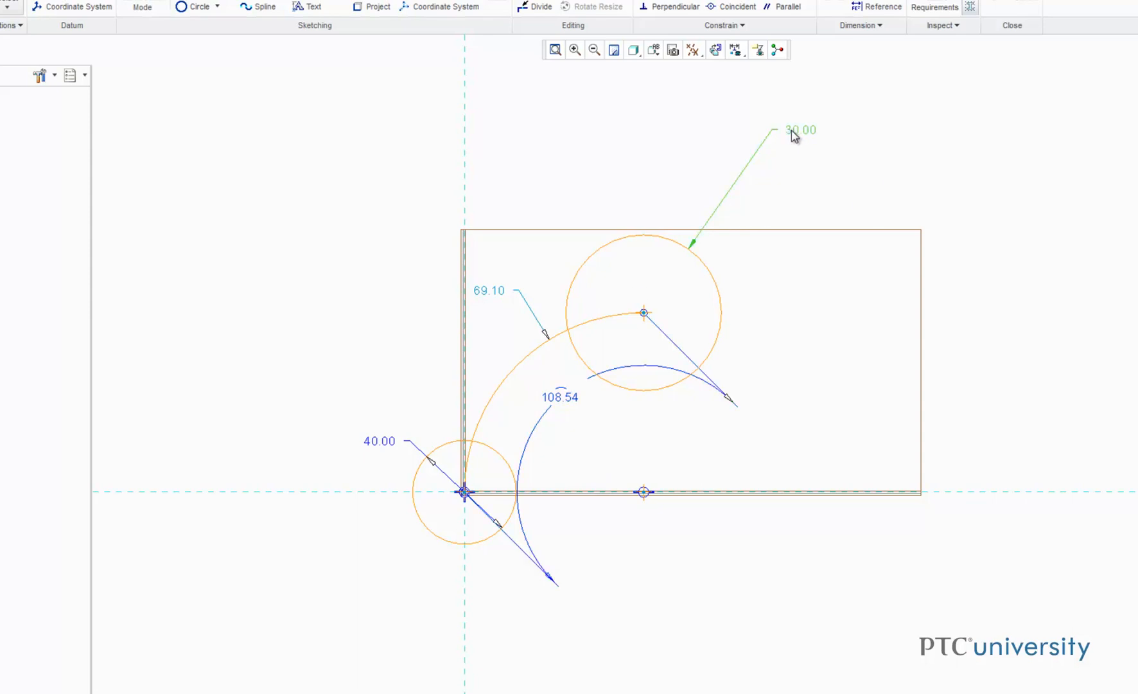
pyautogui.rightClick(800, 129)
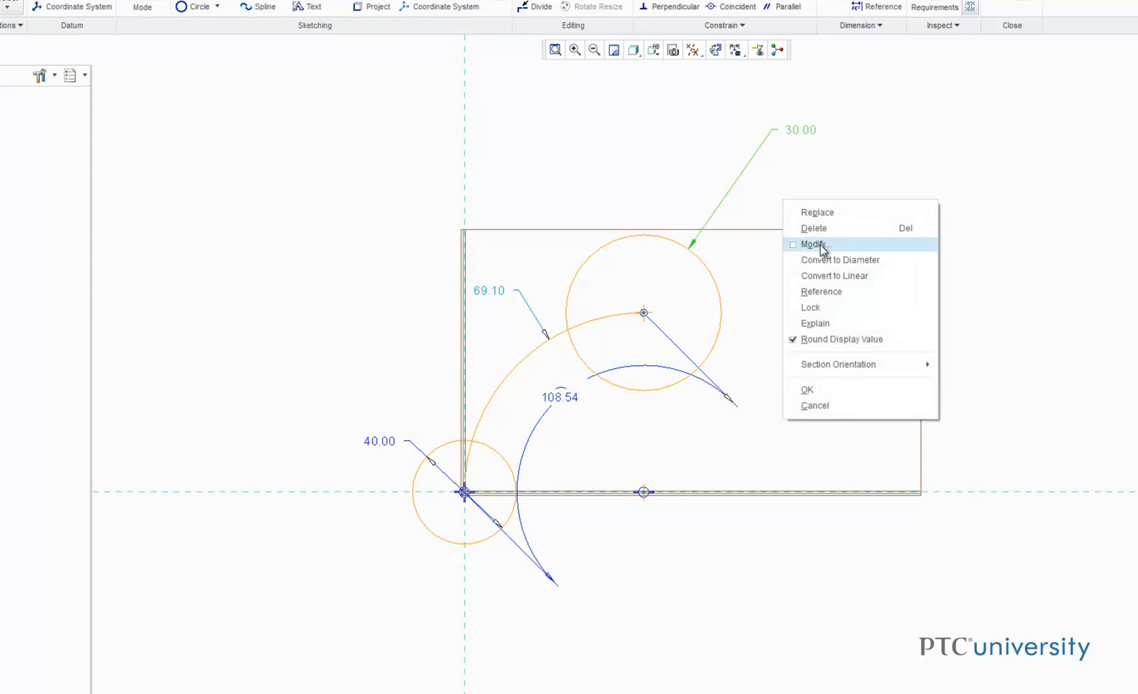
pyautogui.click(814, 244)
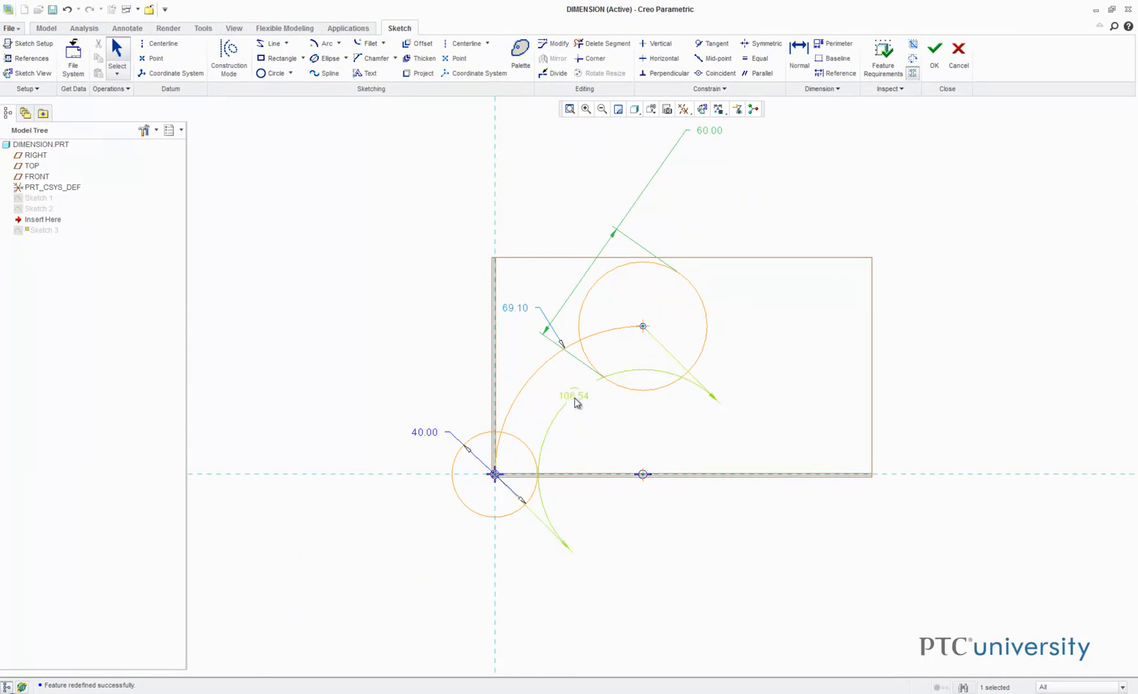
# Step: Convert the arc length back to a 90° angle and accept Sketch 3
pyautogui.rightClick(574, 402)
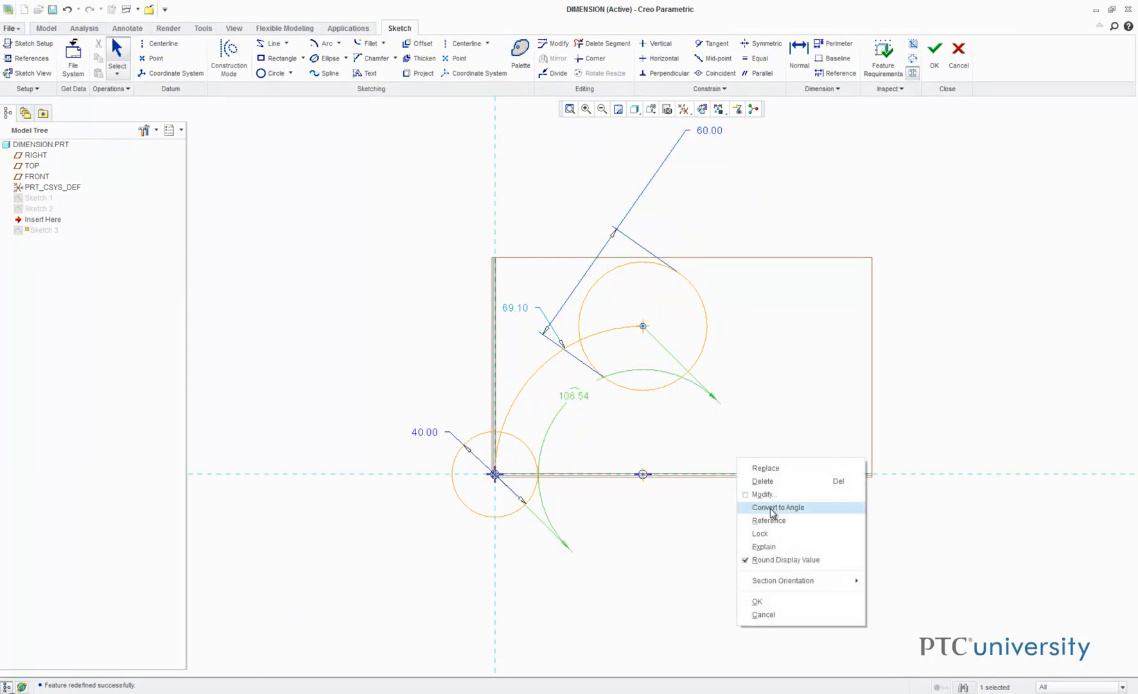
pyautogui.click(777, 507)
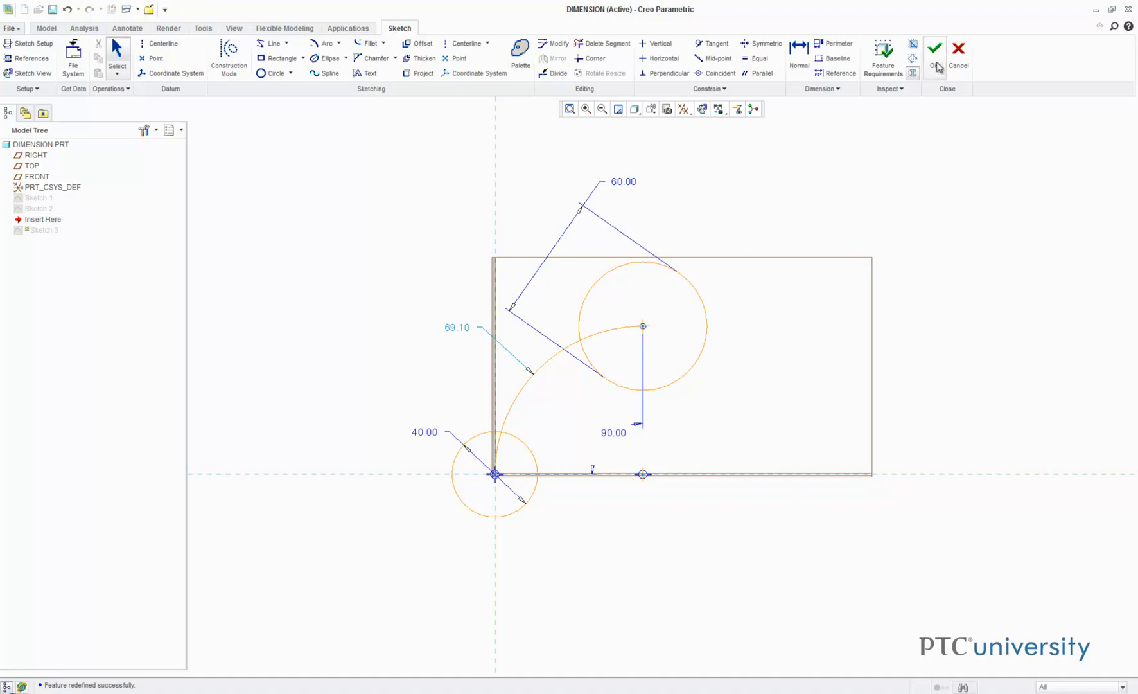
pyautogui.click(936, 47)
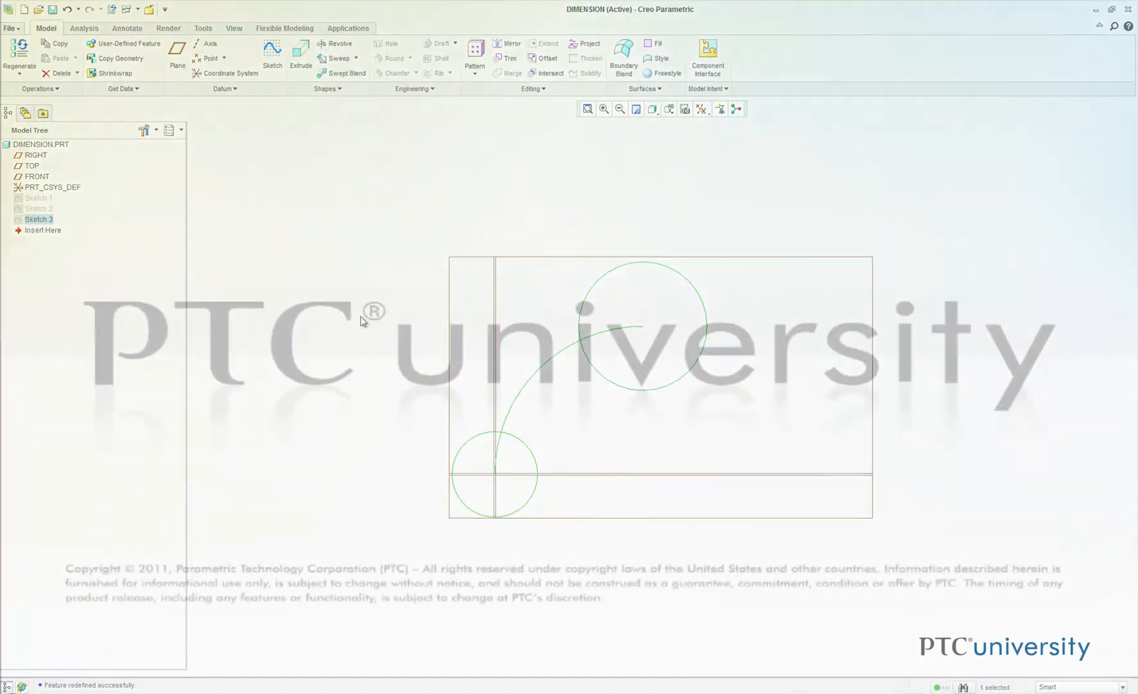